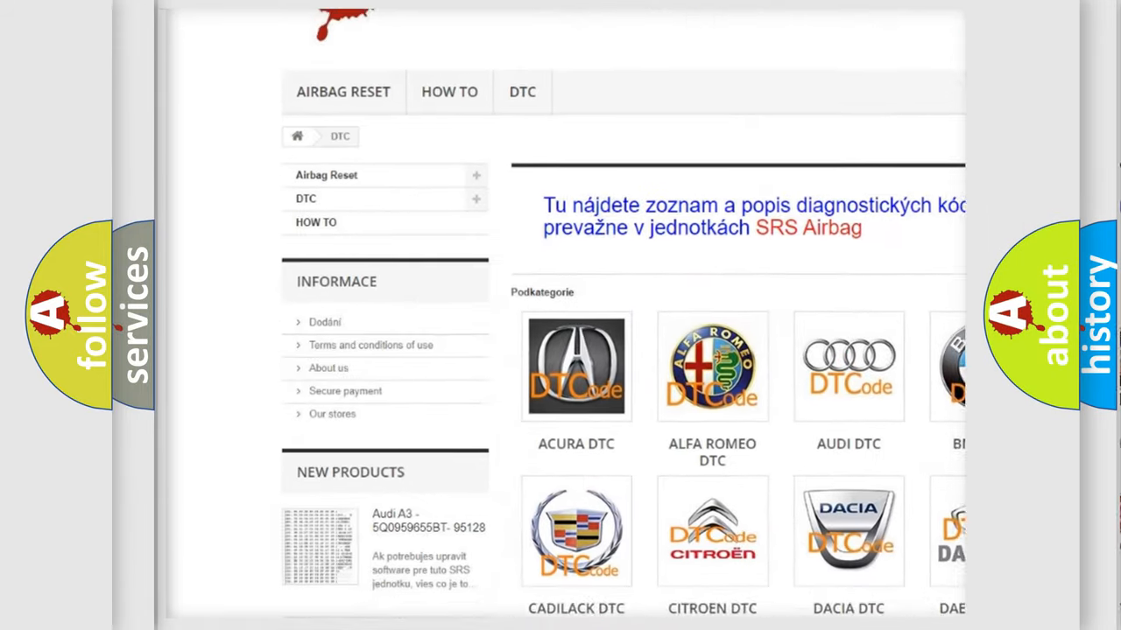
{"action": "scroll", "scroll_direction": "down", "scroll_amount": 3}
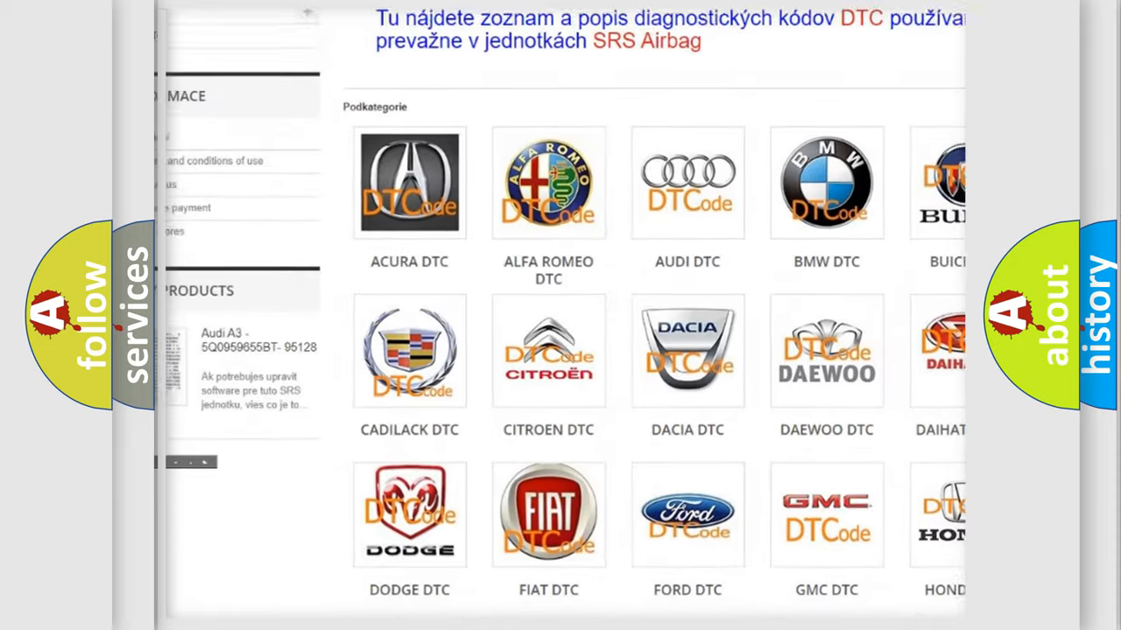
{"action": "scroll", "scroll_direction": "down", "scroll_amount": 3}
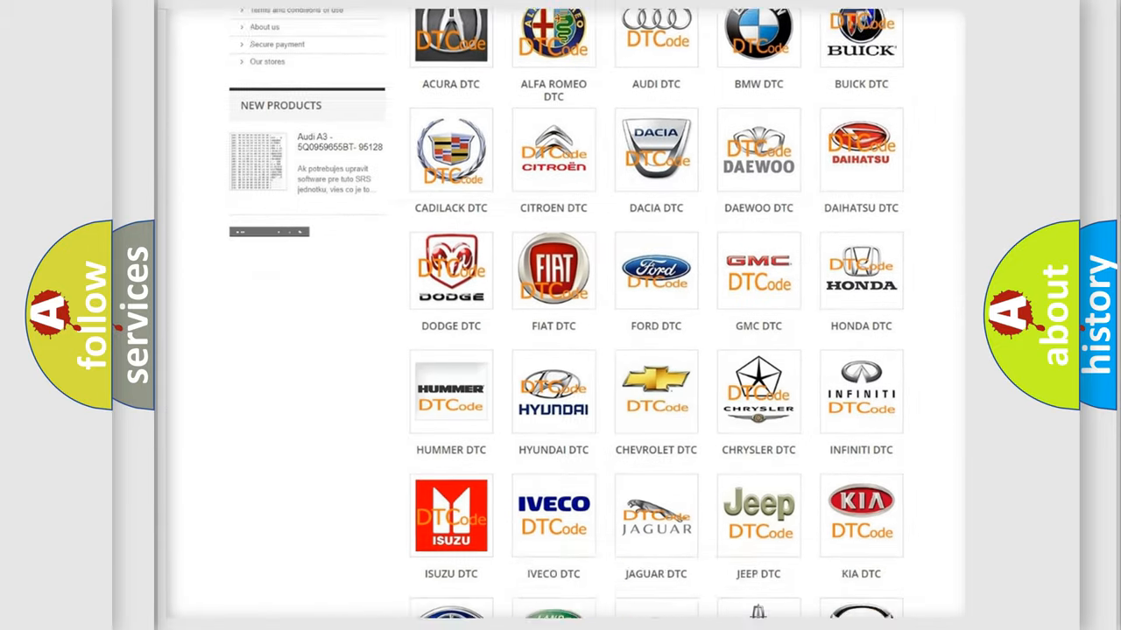